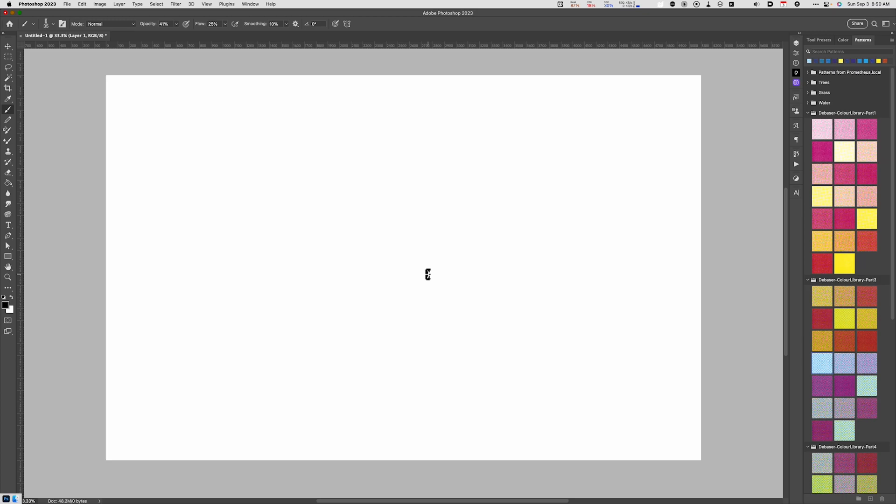
{"action": "mouse_move", "coordinate": [38, 30]}
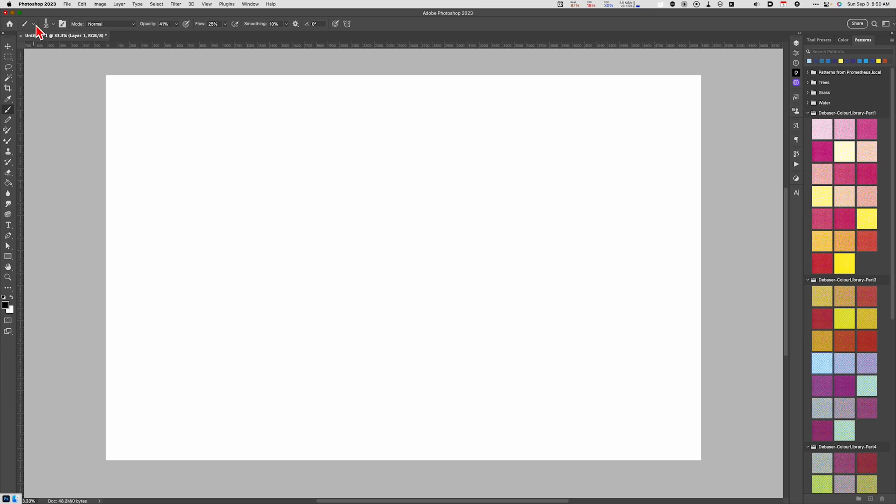
{"action": "mouse_move", "coordinate": [33, 27]}
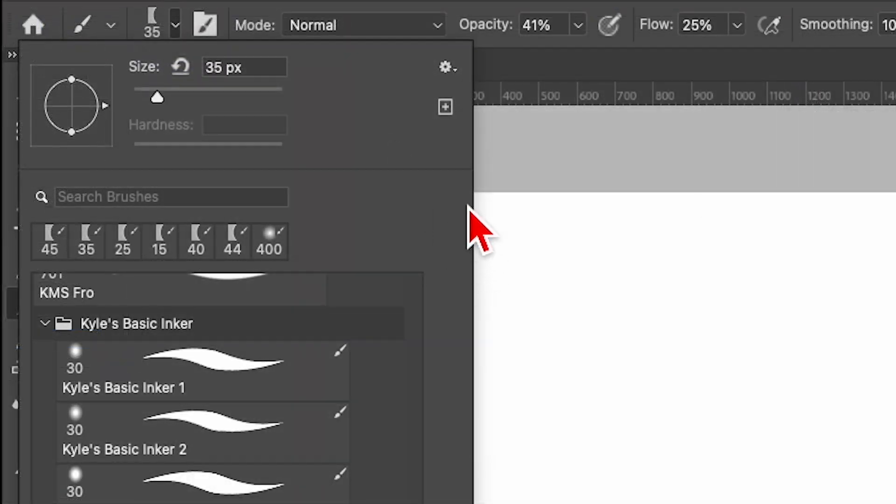
Choose the Pencil Brush from the brush folders in the Brush Preset Picker.
{"action": "scroll", "scroll_direction": "down", "scroll_amount": 3}
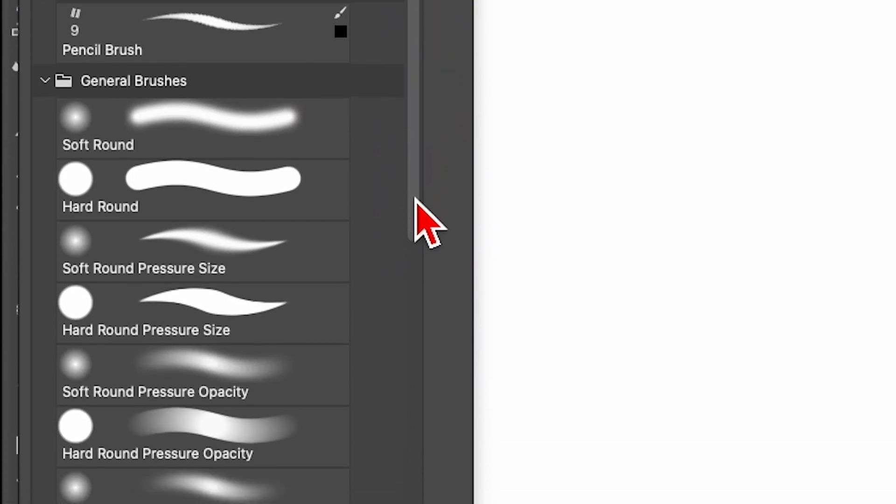
{"action": "scroll", "scroll_direction": "down", "scroll_amount": 3}
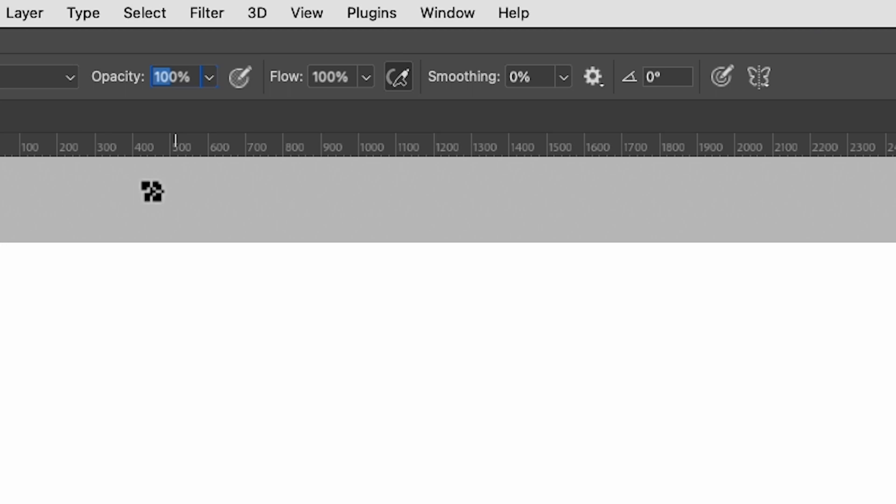
Lower the pencil brush to 50% opacity and 20% flow in the options bar.
{"action": "type", "text": "50"}
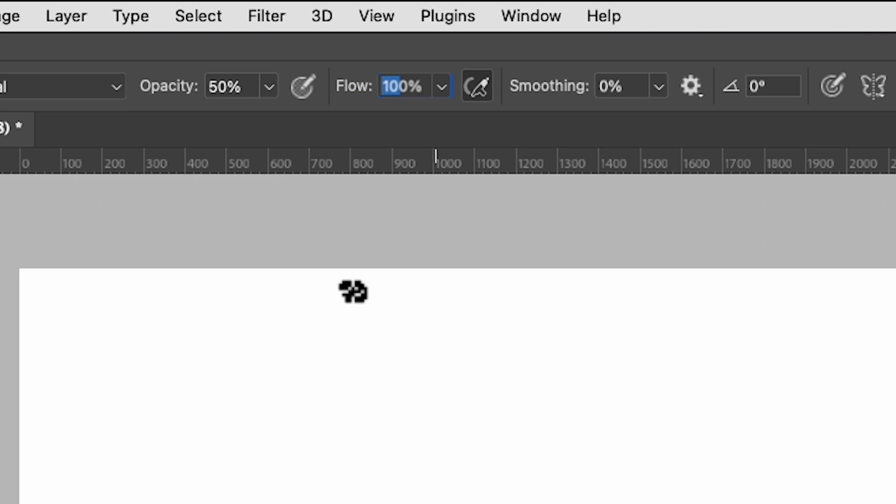
{"action": "type", "text": "20"}
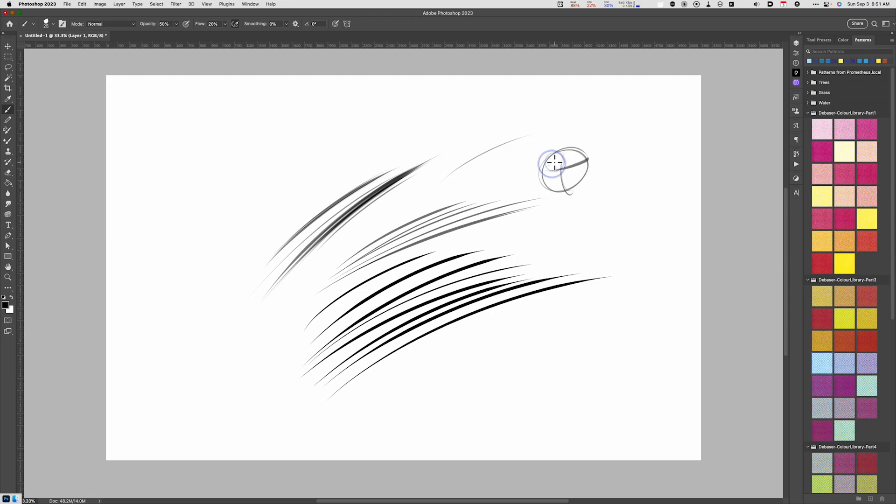
Sketch a second sphere and a cylinder below it to test the pencil.
{"action": "left_click_drag", "start_coordinate": [554, 163], "coordinate": [588, 236]}
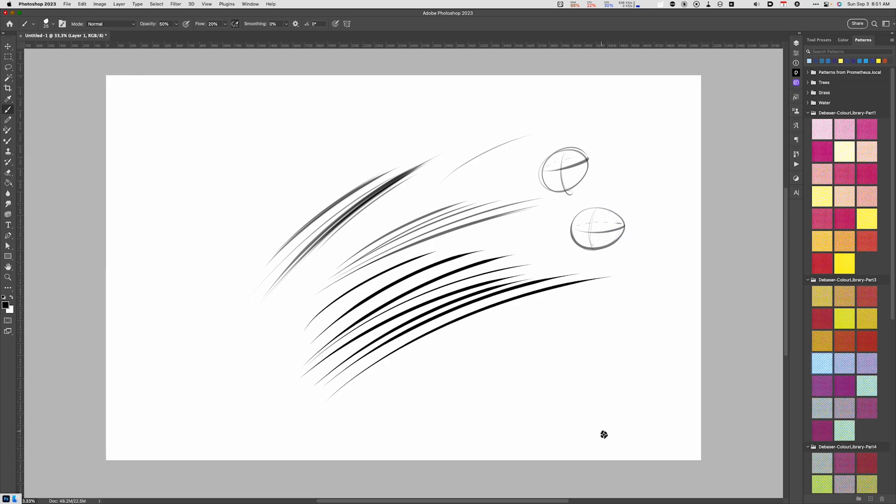
{"action": "mouse_move", "coordinate": [524, 338]}
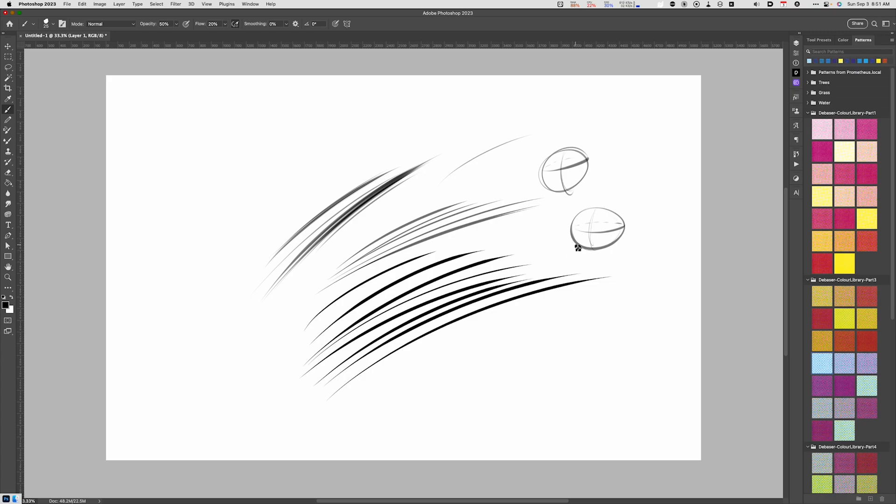
{"action": "mouse_move", "coordinate": [517, 367]}
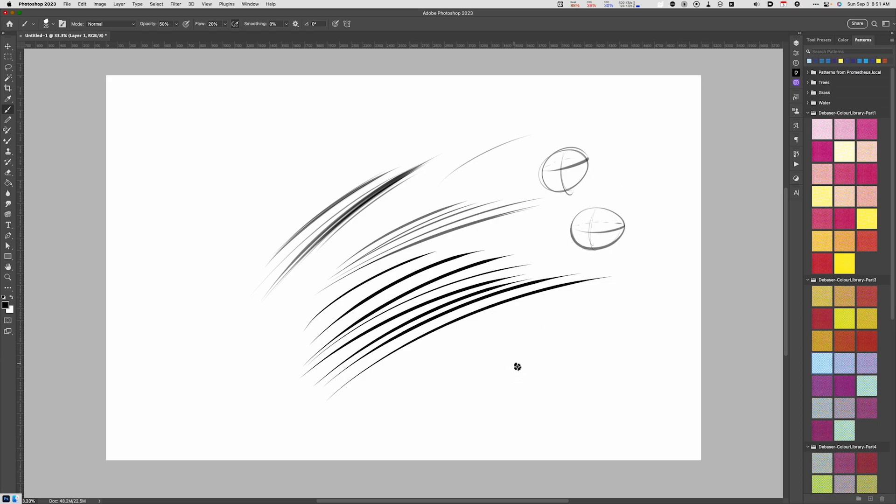
{"action": "mouse_move", "coordinate": [511, 319]}
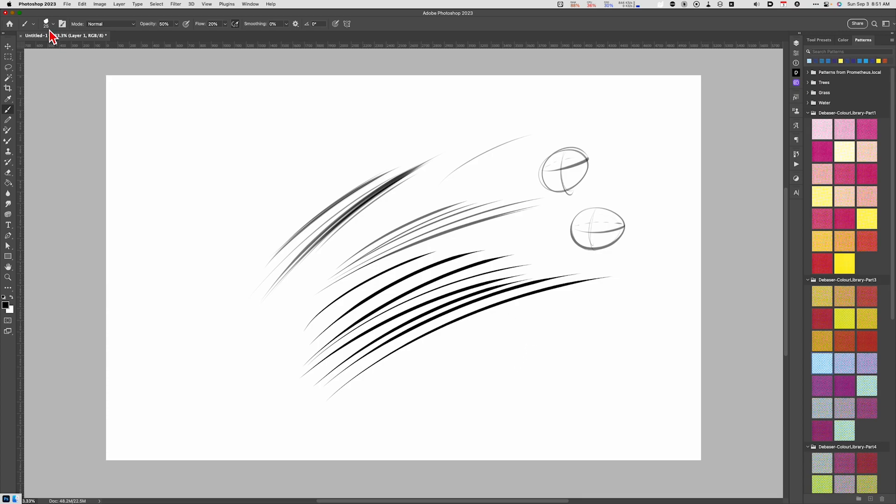
{"action": "mouse_move", "coordinate": [48, 52]}
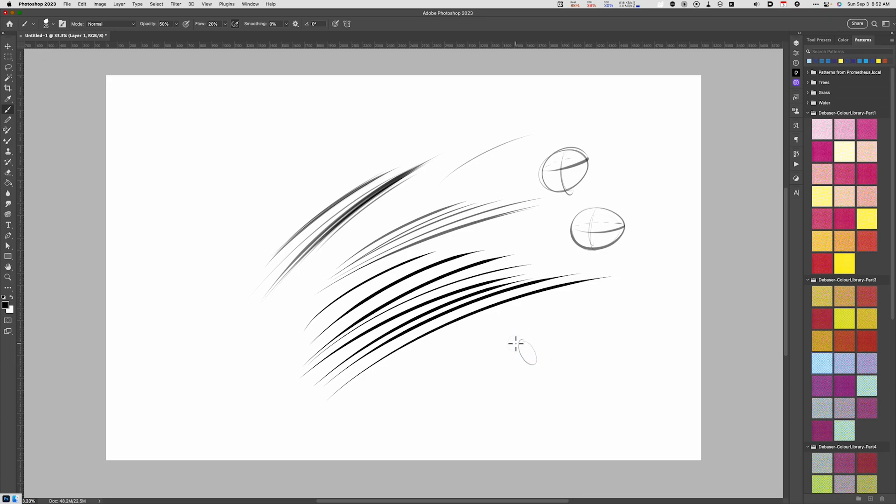
{"action": "left_click_drag", "start_coordinate": [520, 355], "coordinate": [594, 334]}
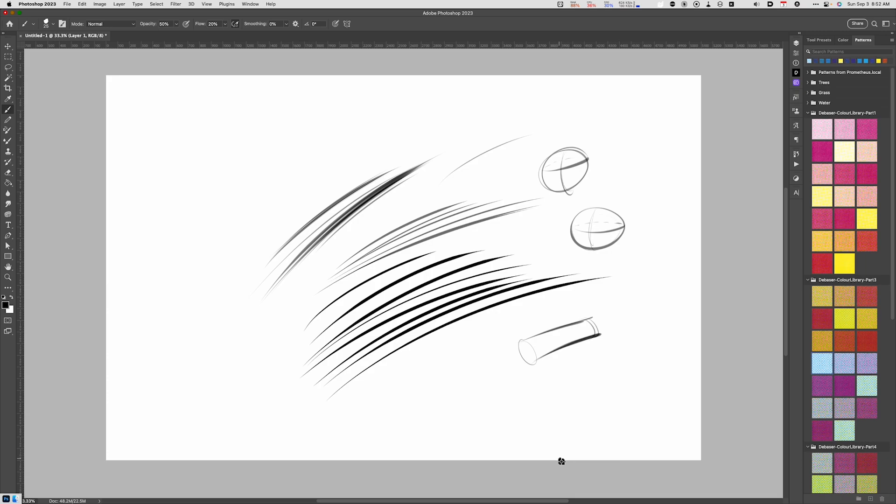
{"action": "mouse_move", "coordinate": [546, 455]}
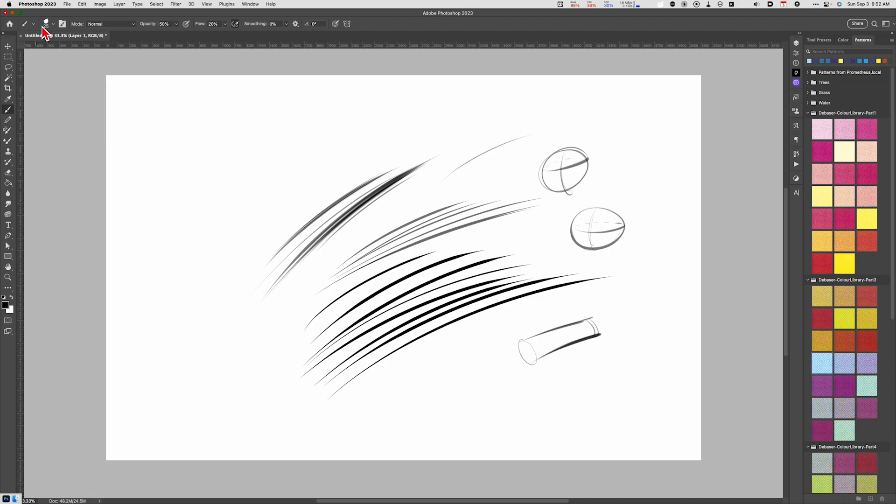
Save the current pencil settings, colour included, as a tool preset named Pencil Brush.
{"action": "left_click", "coordinate": [45, 24]}
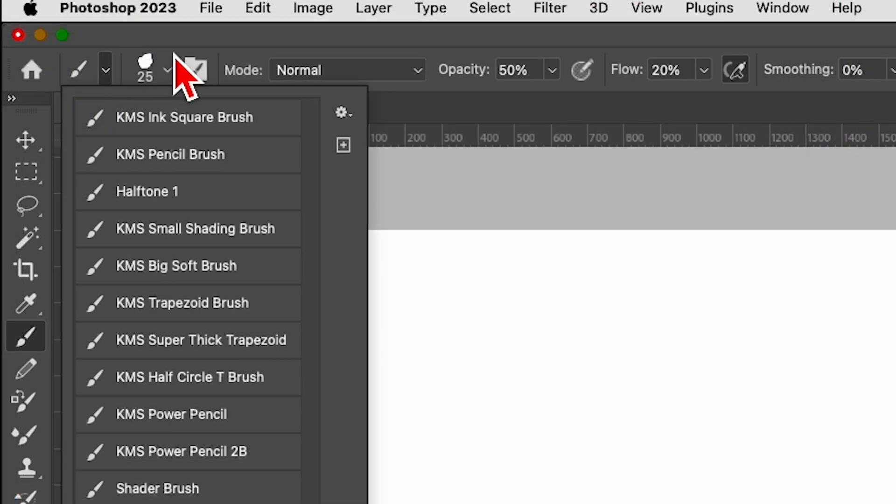
{"action": "mouse_move", "coordinate": [145, 86]}
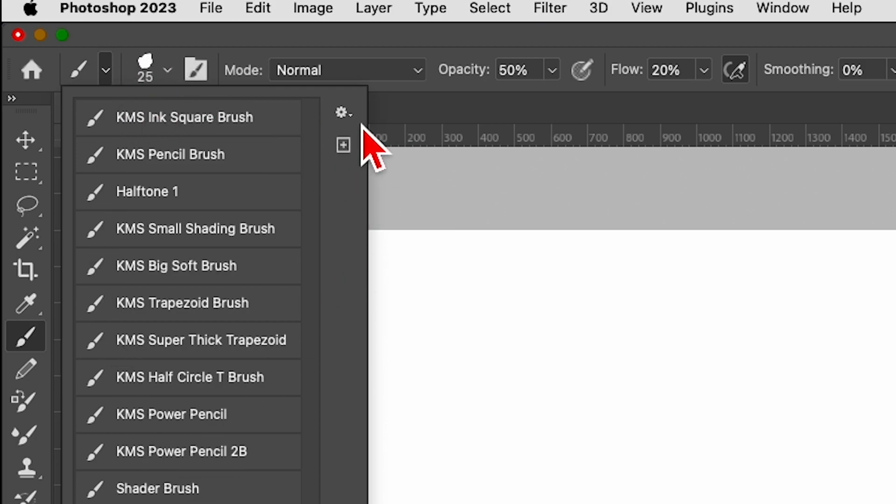
{"action": "left_click", "coordinate": [341, 112]}
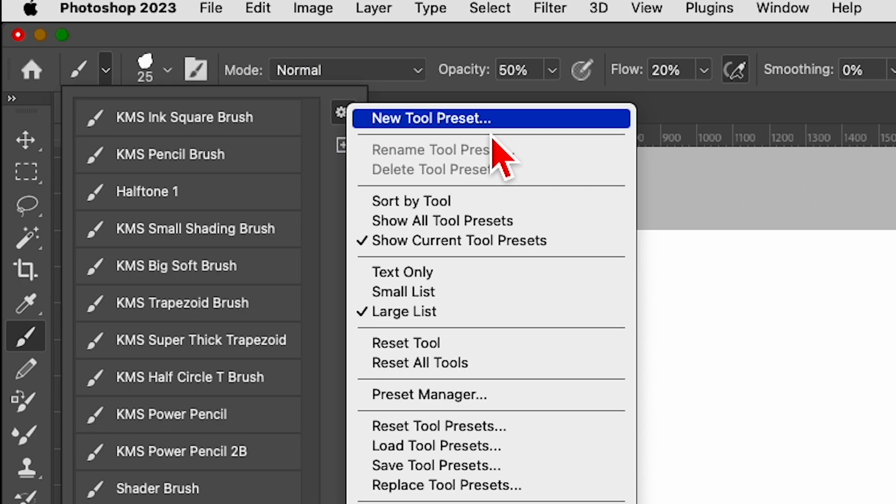
{"action": "left_click", "coordinate": [431, 119]}
{"action": "type", "text": "Pencil"}
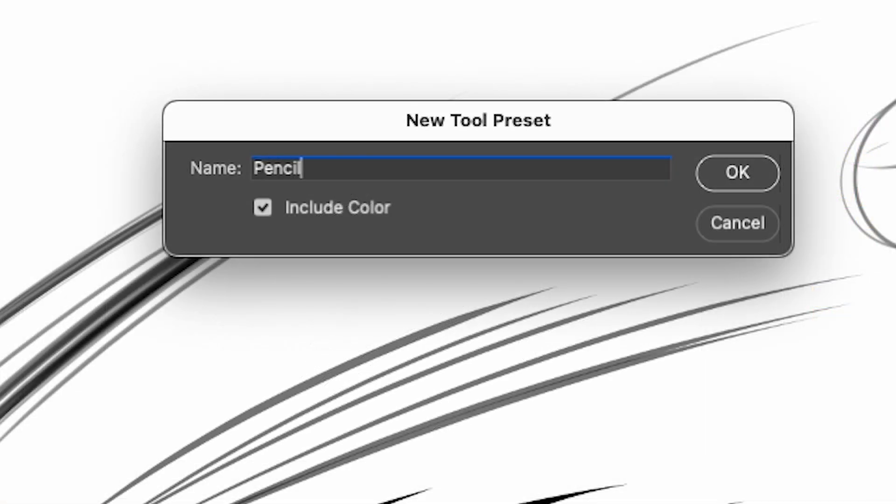
{"action": "type", "text": "Brush"}
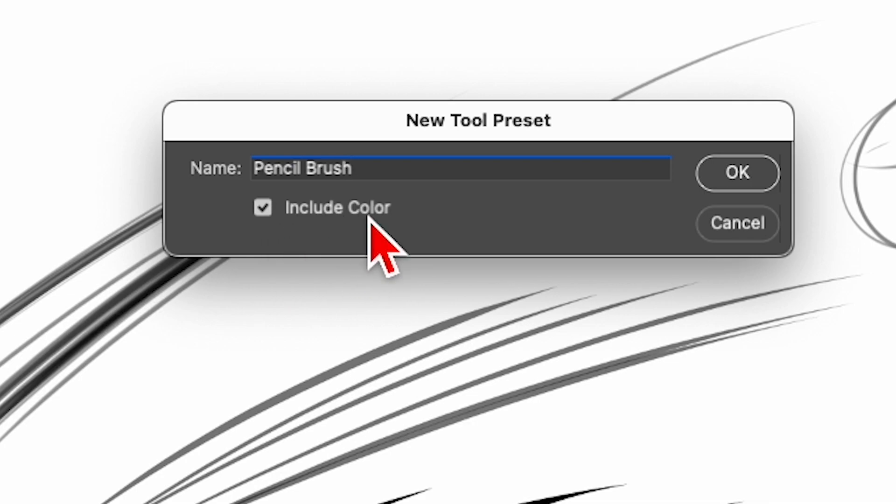
{"action": "left_click", "coordinate": [737, 173]}
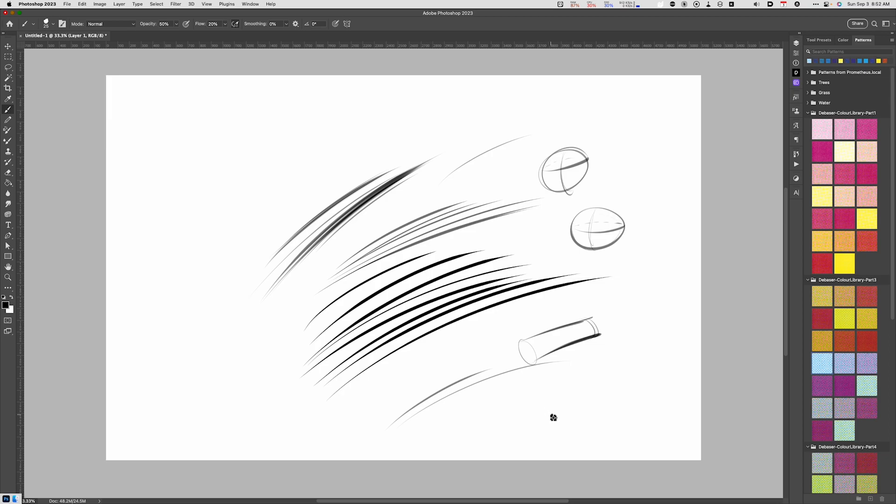
{"action": "mouse_move", "coordinate": [554, 407]}
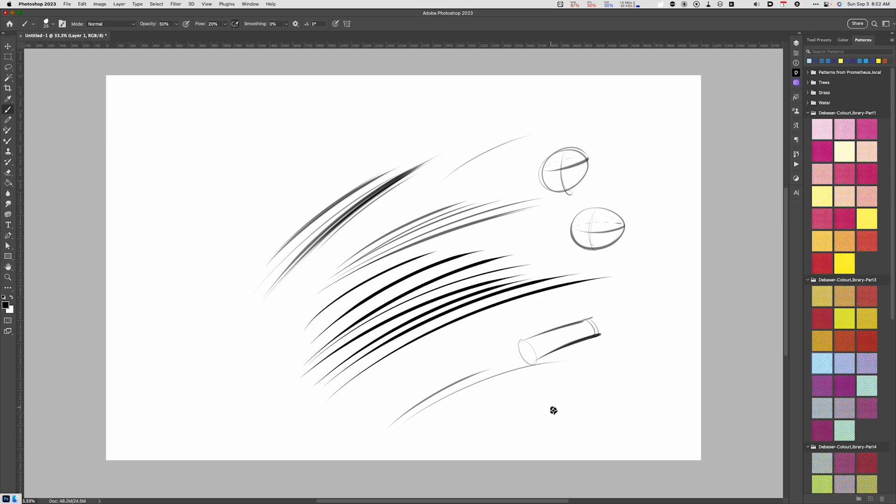
{"action": "mouse_move", "coordinate": [608, 388]}
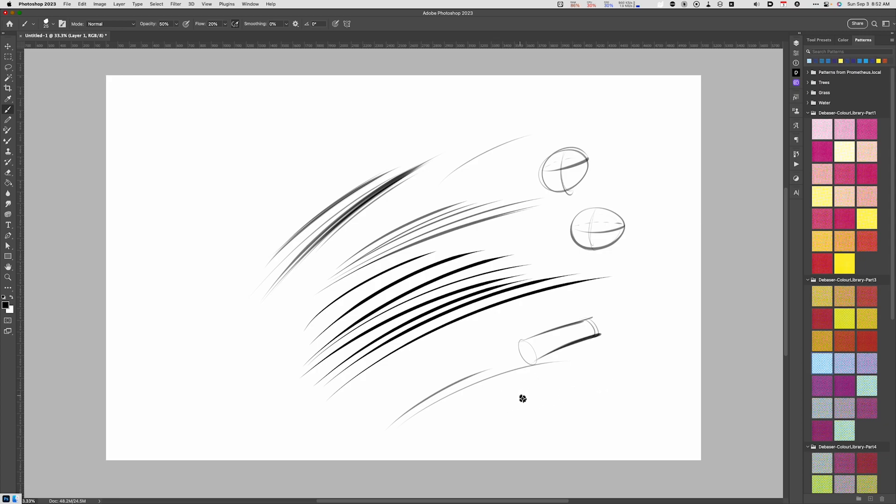
{"action": "mouse_move", "coordinate": [521, 401]}
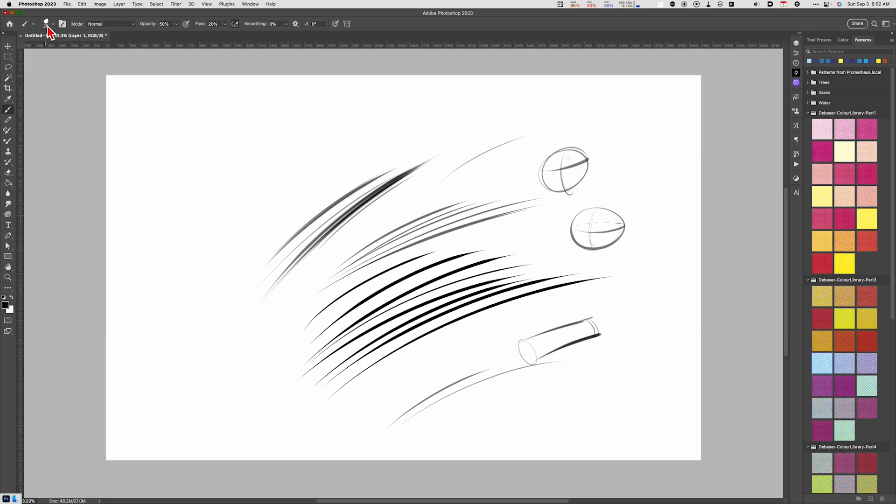
Pick a soft shading brush from the Brush Preset Picker.
{"action": "left_click", "coordinate": [51, 23]}
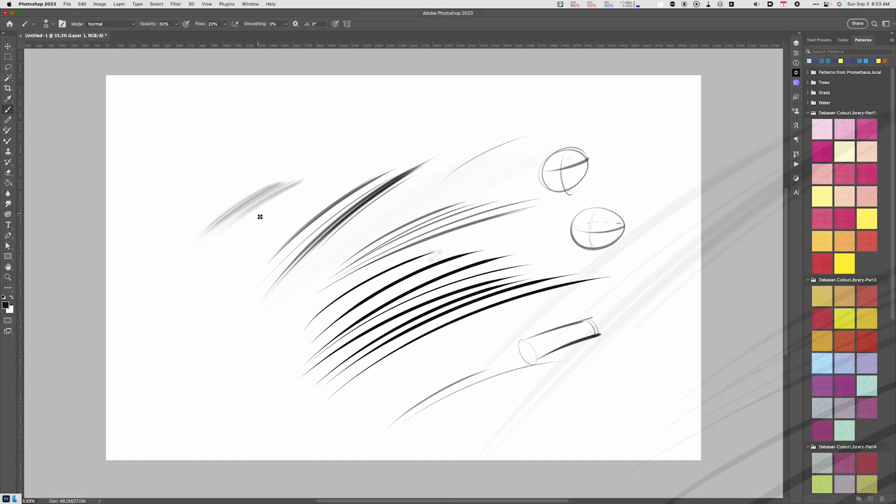
Enlarge the brush with ] and paint broad, darkened soft shading in the upper left.
{"action": "key", "text": "]"}
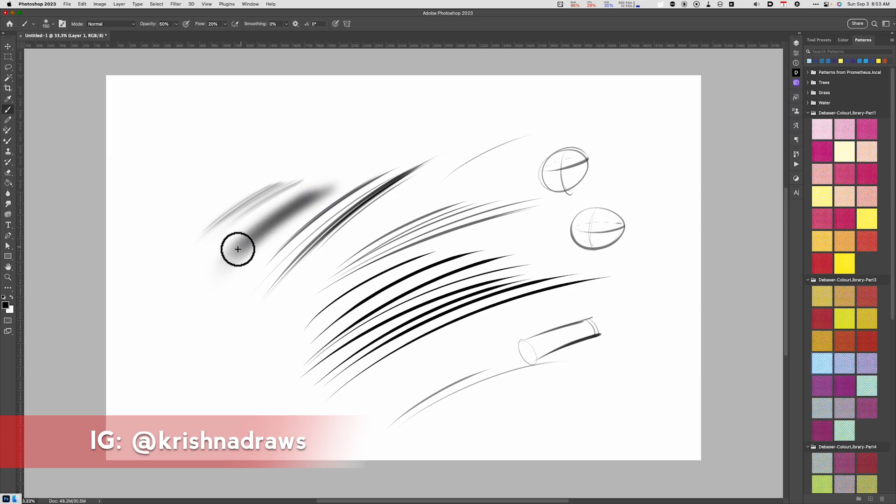
{"action": "left_click_drag", "start_coordinate": [238, 249], "coordinate": [300, 197]}
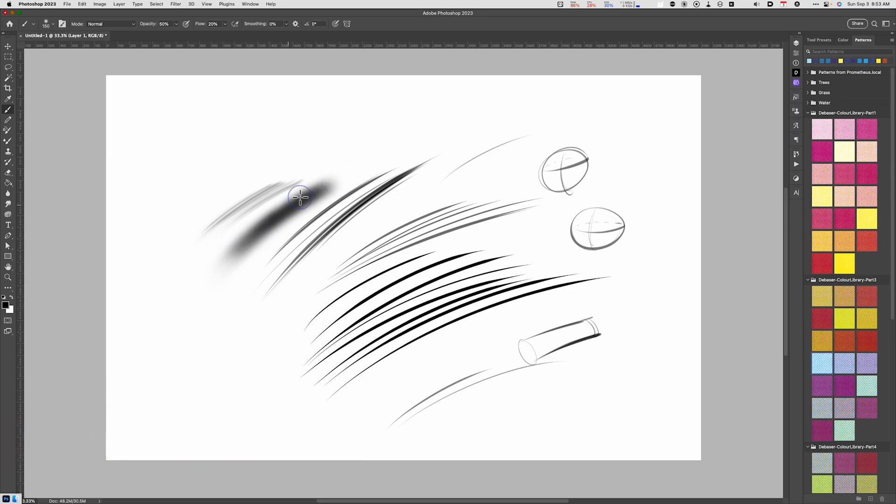
{"action": "left_click_drag", "start_coordinate": [300, 197], "coordinate": [447, 103]}
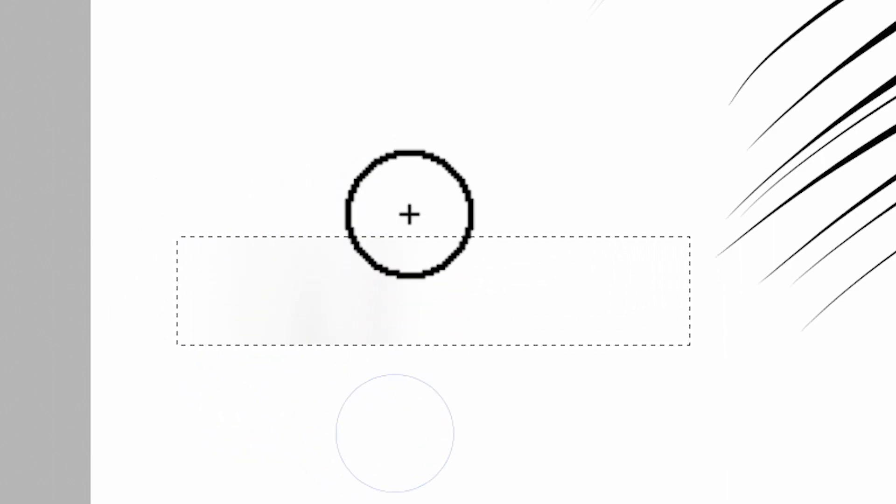
Paint soft shading inside the rectangular selection to build the gradient bar.
{"action": "left_click_drag", "start_coordinate": [412, 211], "coordinate": [443, 205]}
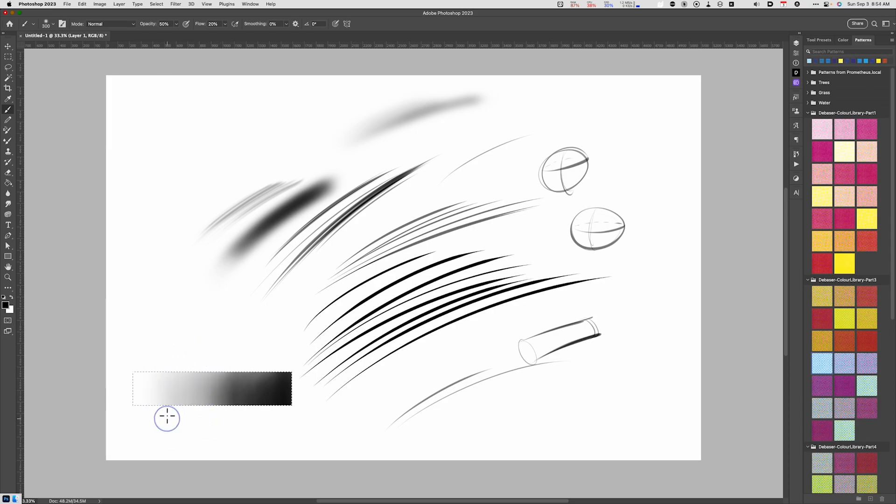
{"action": "mouse_move", "coordinate": [212, 415]}
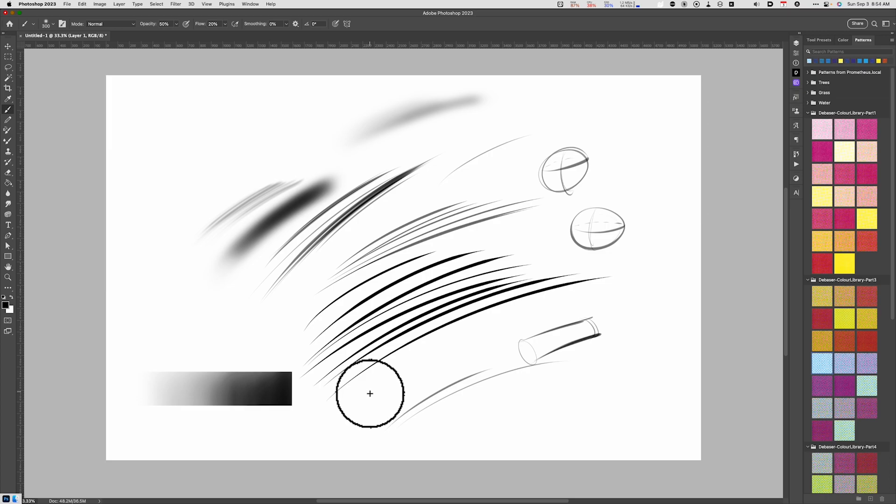
{"action": "mouse_move", "coordinate": [169, 413]}
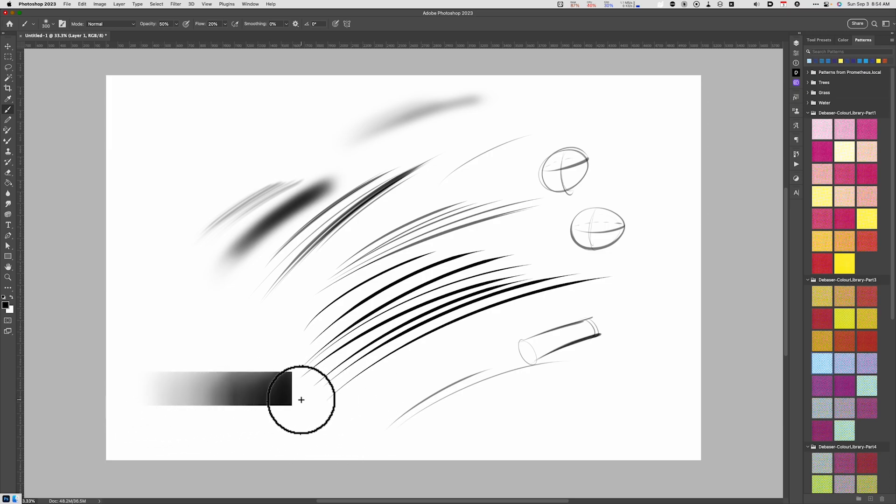
{"action": "mouse_move", "coordinate": [290, 413]}
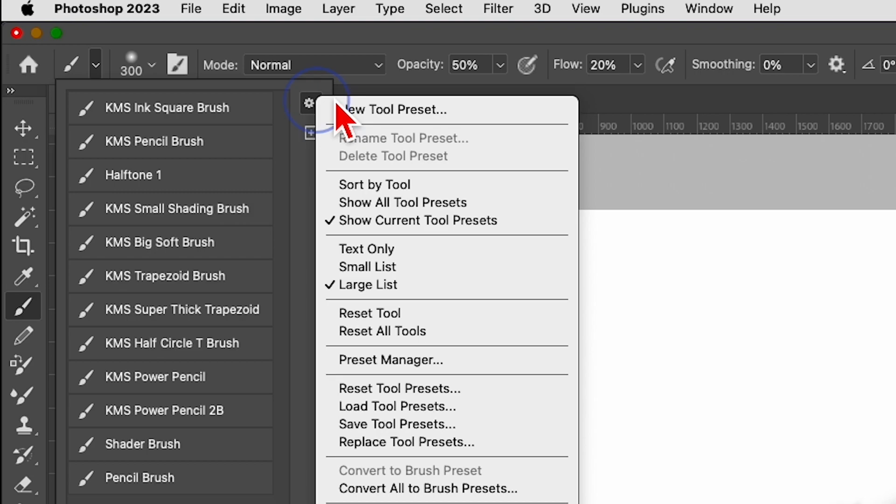
Save the current soft brush settings as a new tool preset named Shader.
{"action": "left_click", "coordinate": [393, 110]}
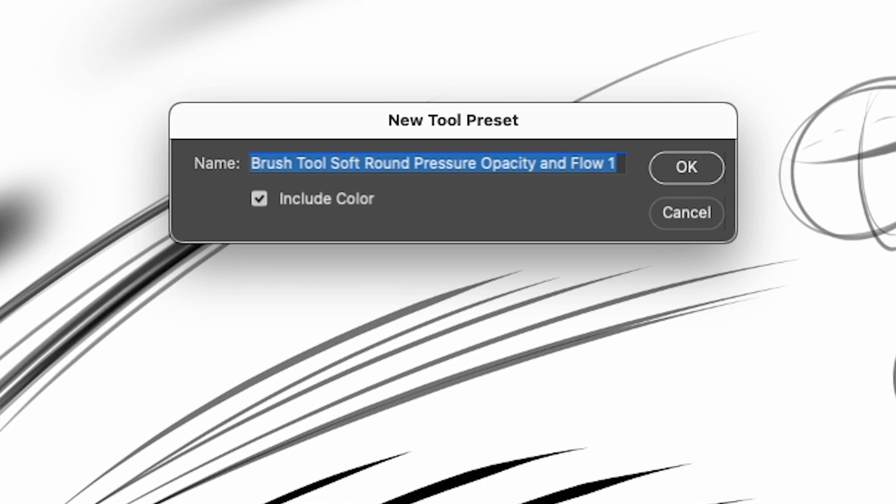
{"action": "type", "text": "S"}
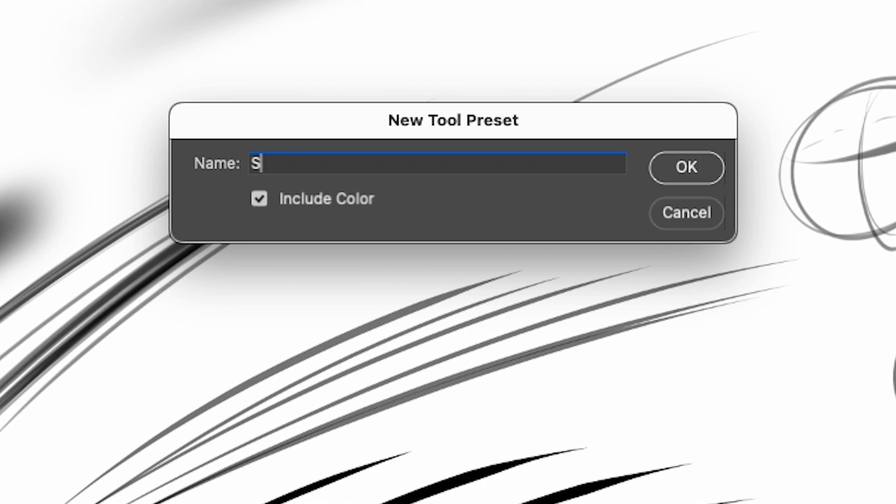
{"action": "type", "text": "hader"}
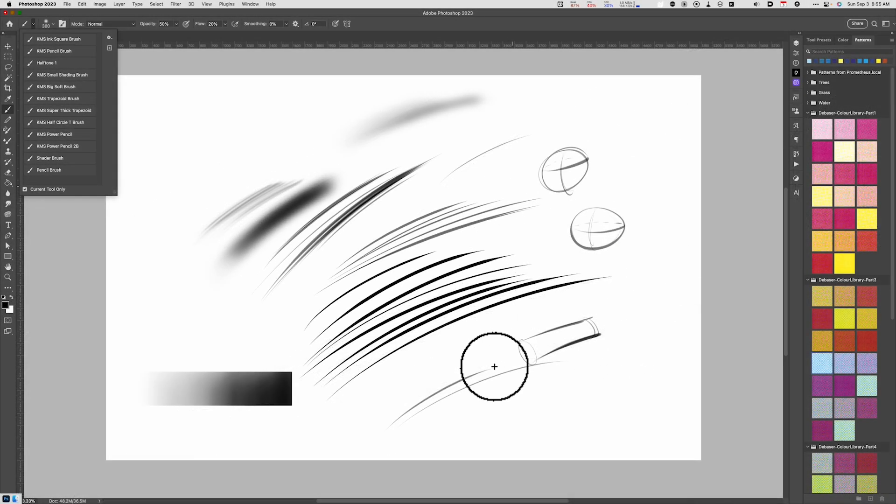
{"action": "mouse_move", "coordinate": [493, 377]}
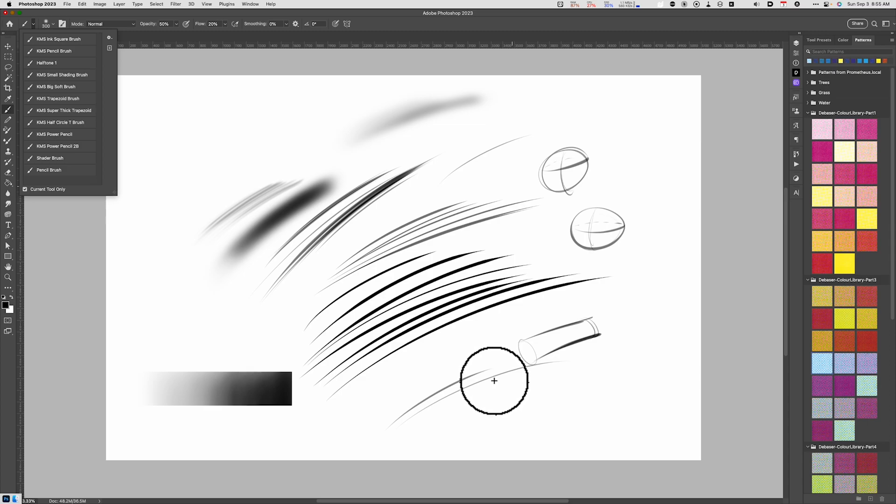
{"action": "mouse_move", "coordinate": [484, 384]}
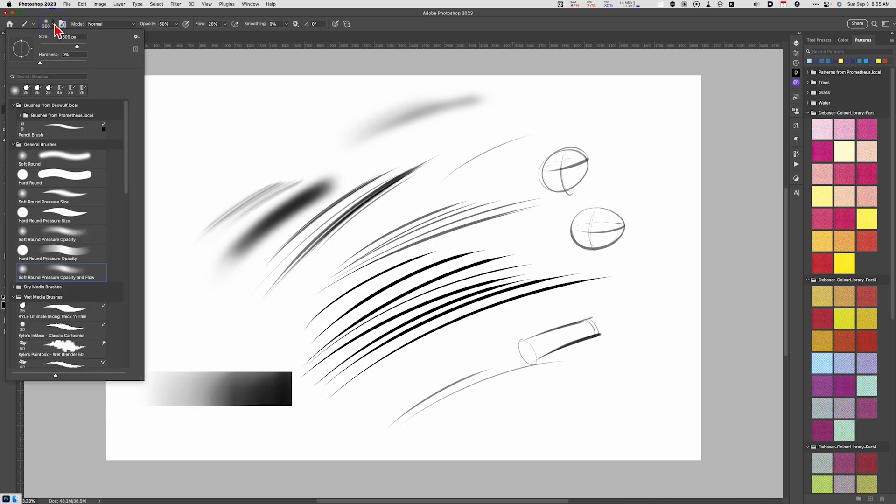
Show the Libraries panel from the Window menu and return to the list of all libraries.
{"action": "scroll", "scroll_direction": "down", "scroll_amount": 3}
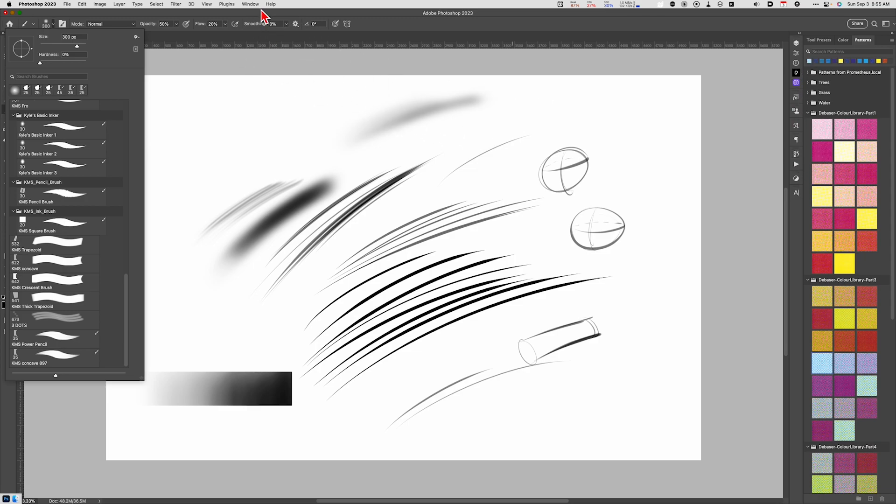
{"action": "left_click", "coordinate": [250, 4]}
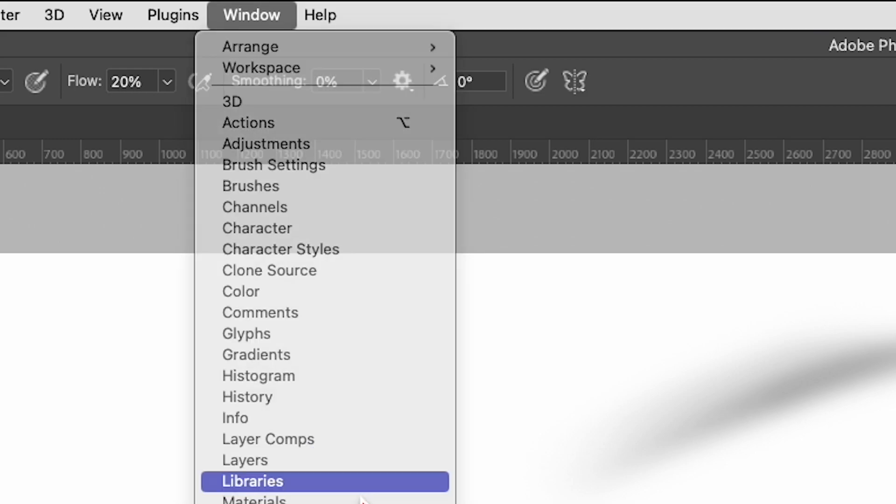
{"action": "left_click", "coordinate": [253, 481]}
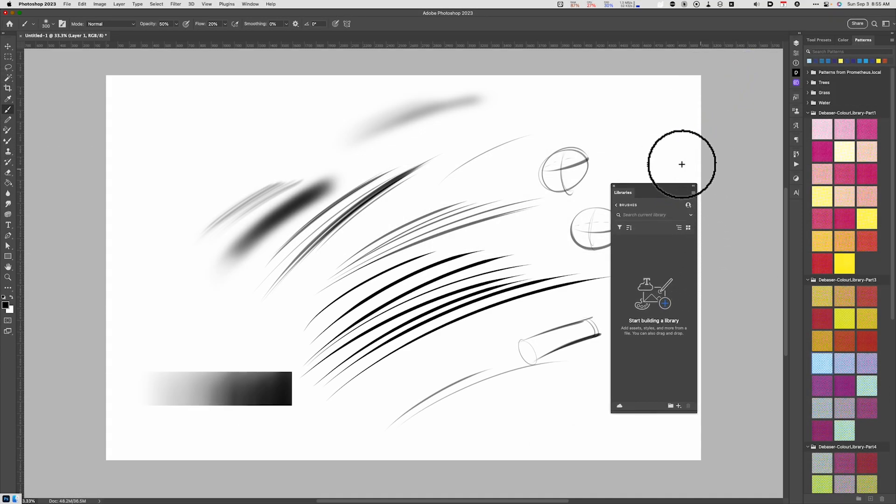
{"action": "left_click", "coordinate": [250, 4]}
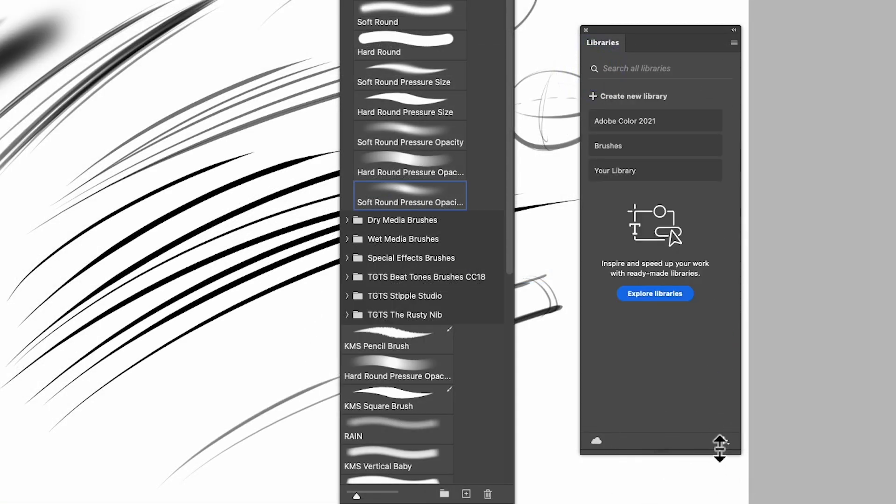
Create a new empty library named Brushes, then select the KMS Square Brush preset.
{"action": "left_click", "coordinate": [725, 441]}
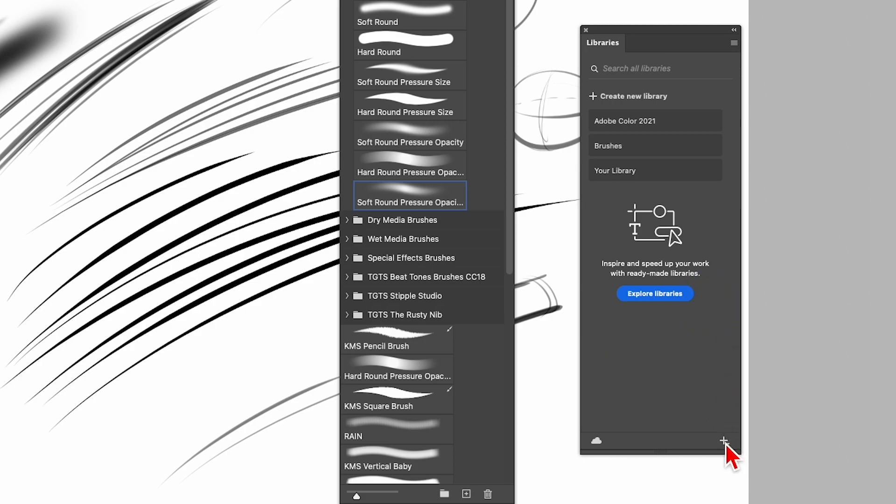
{"action": "left_click", "coordinate": [725, 441]}
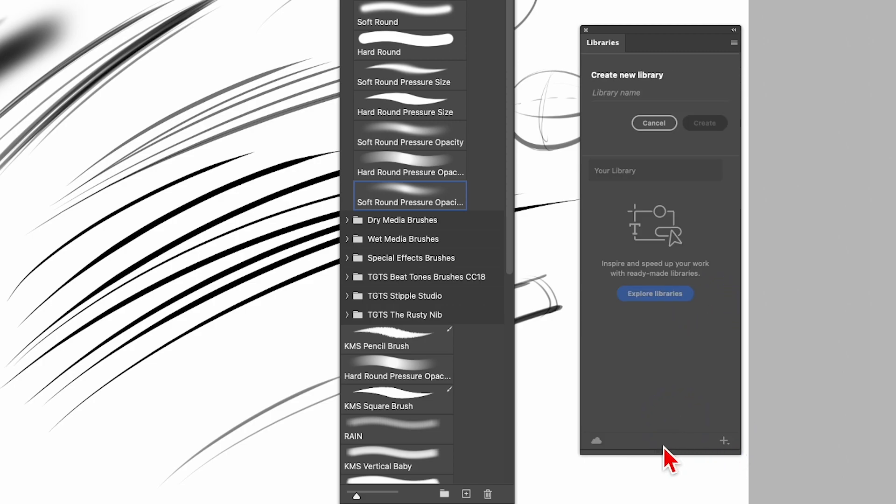
{"action": "type", "text": "Brushes"}
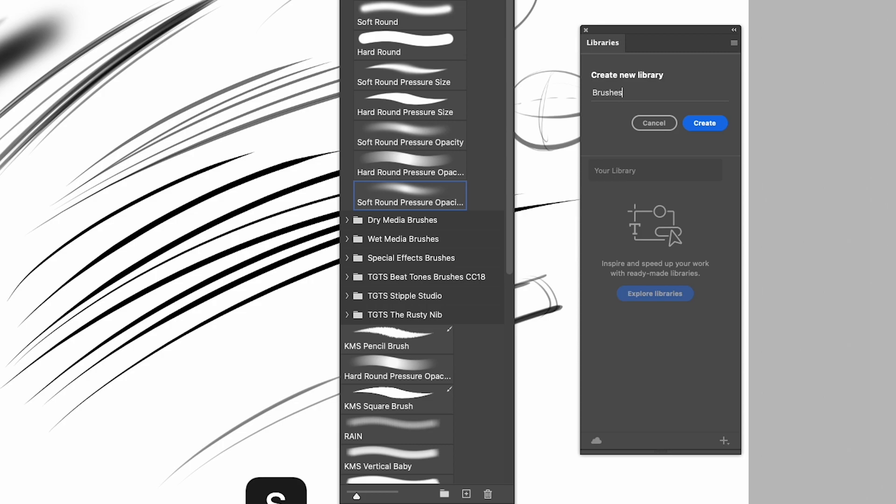
{"action": "left_click", "coordinate": [705, 123]}
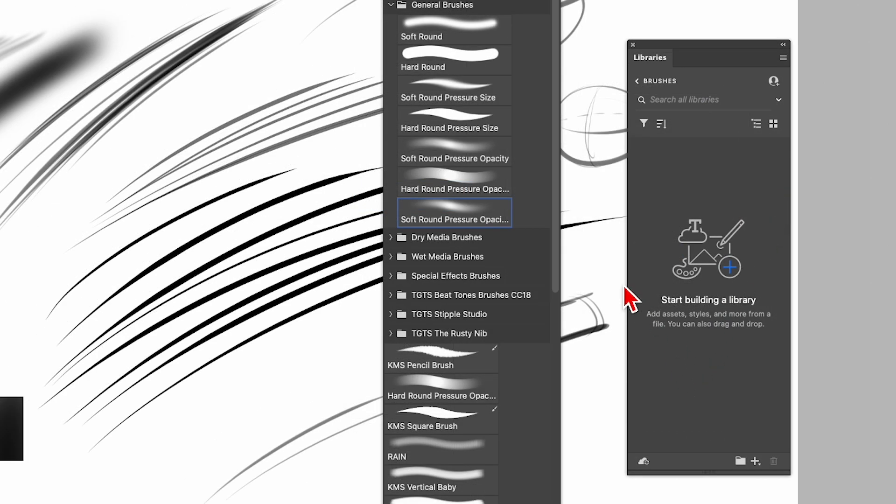
{"action": "mouse_move", "coordinate": [443, 449]}
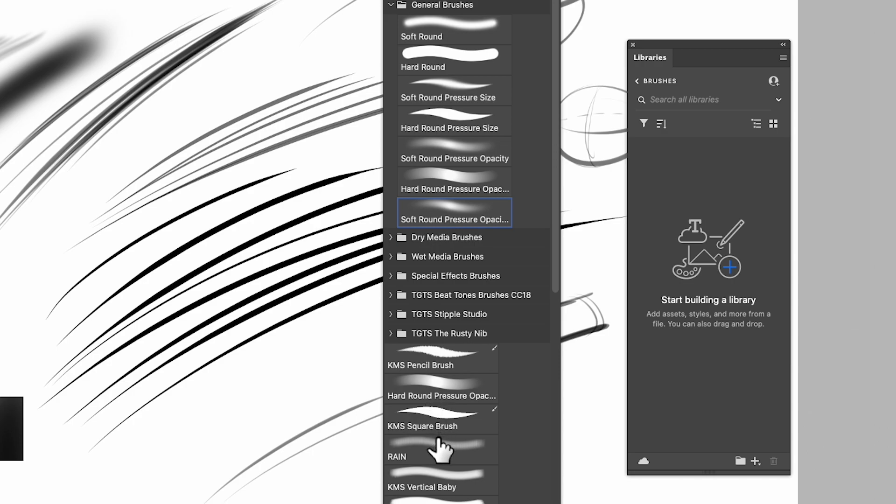
{"action": "mouse_move", "coordinate": [442, 426]}
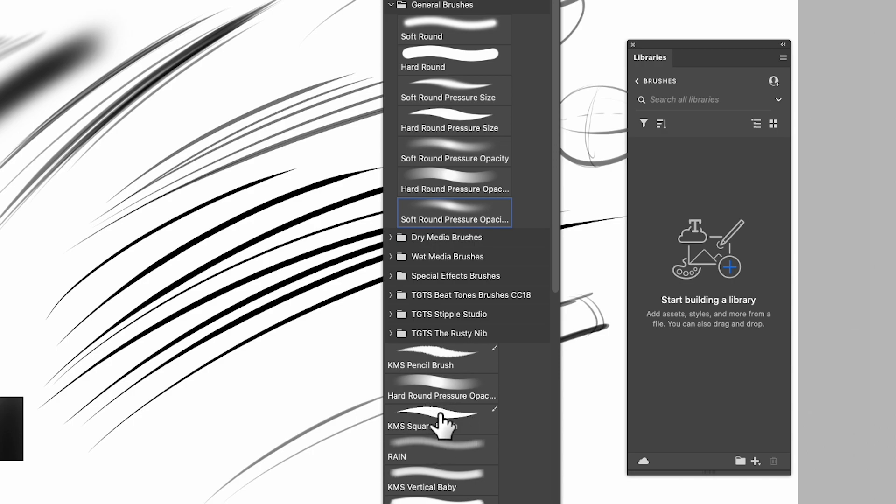
{"action": "left_click", "coordinate": [440, 421]}
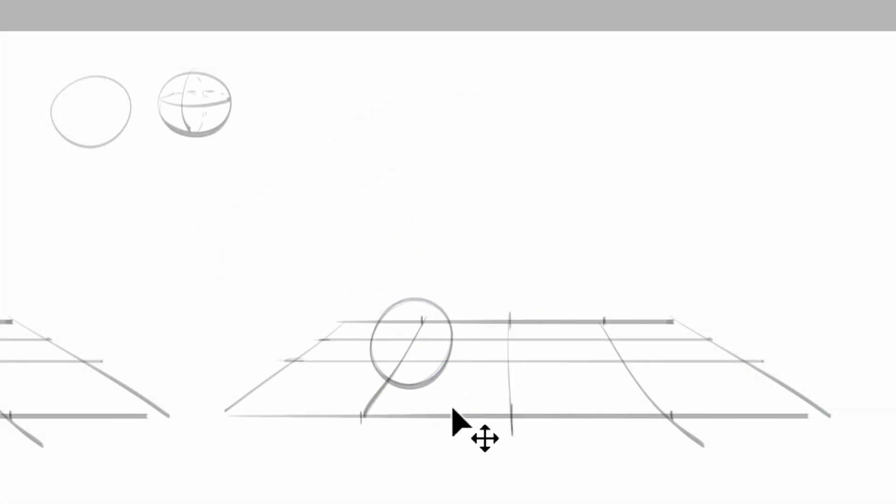
Draw two curving pencil test strokes sweeping across the perspective grid.
{"action": "left_click_drag", "start_coordinate": [400, 388], "coordinate": [623, 326]}
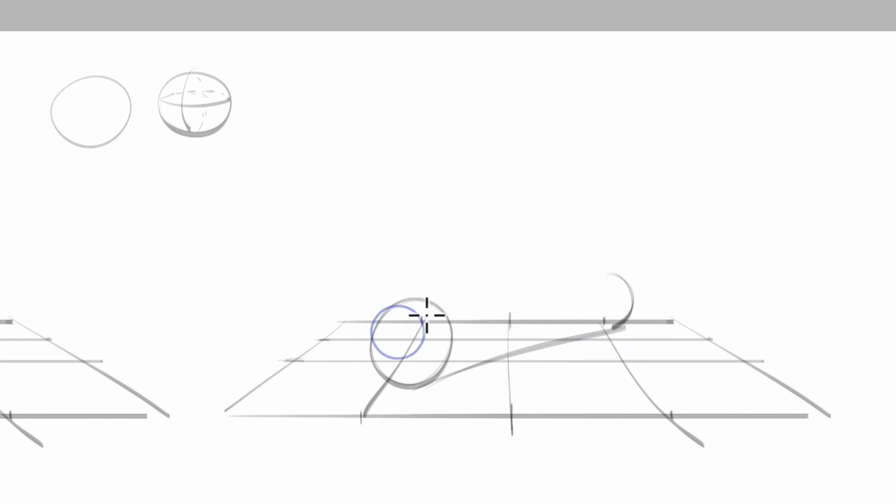
{"action": "left_click_drag", "start_coordinate": [426, 318], "coordinate": [609, 274]}
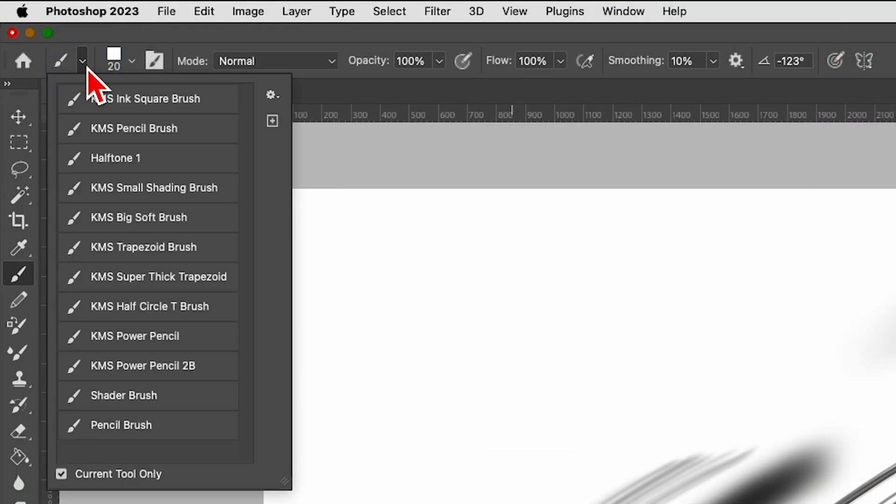
{"action": "mouse_move", "coordinate": [172, 406]}
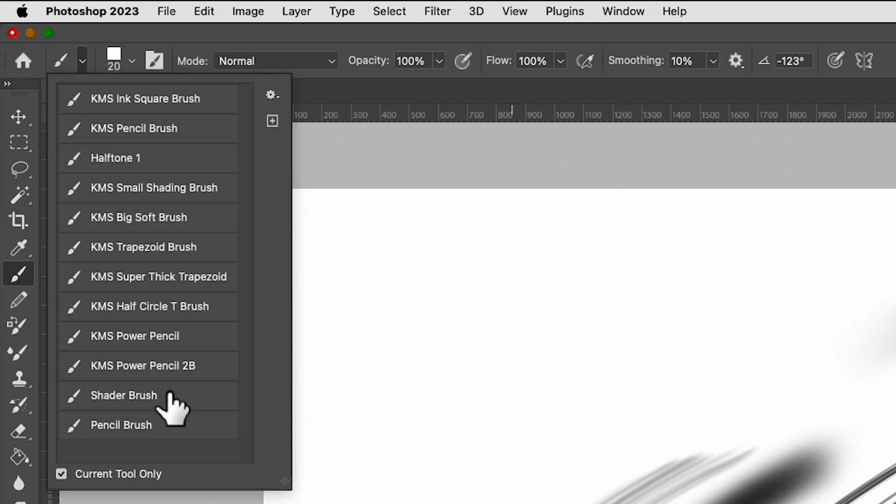
{"action": "mouse_move", "coordinate": [166, 401]}
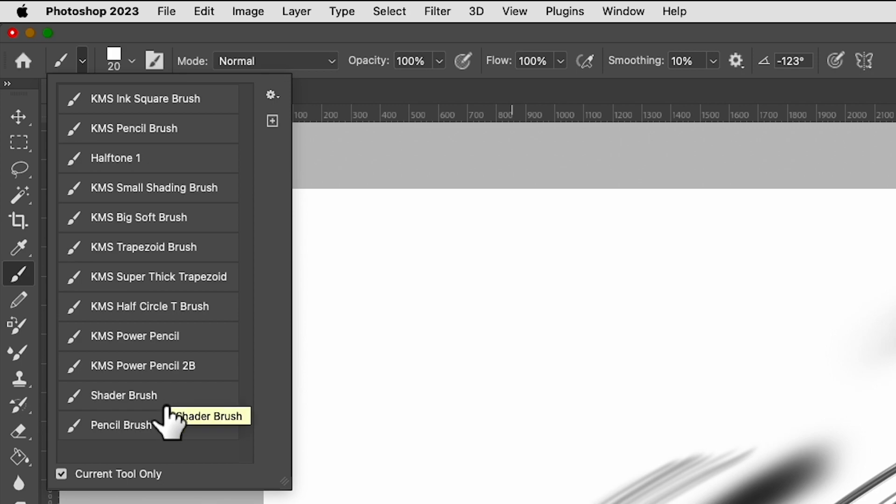
{"action": "mouse_move", "coordinate": [143, 92]}
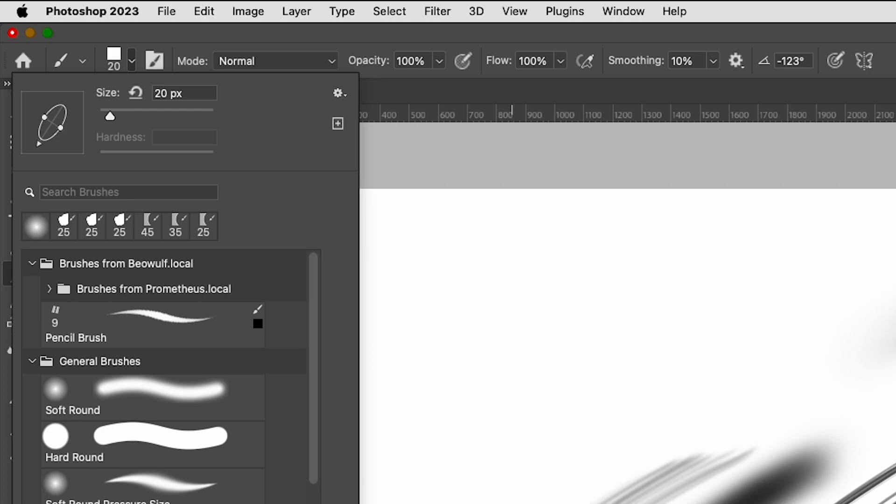
Scroll the brush preset list down to the Kyle's Basic Inker and KMS Pencil groups.
{"action": "scroll", "scroll_direction": "down", "scroll_amount": 3}
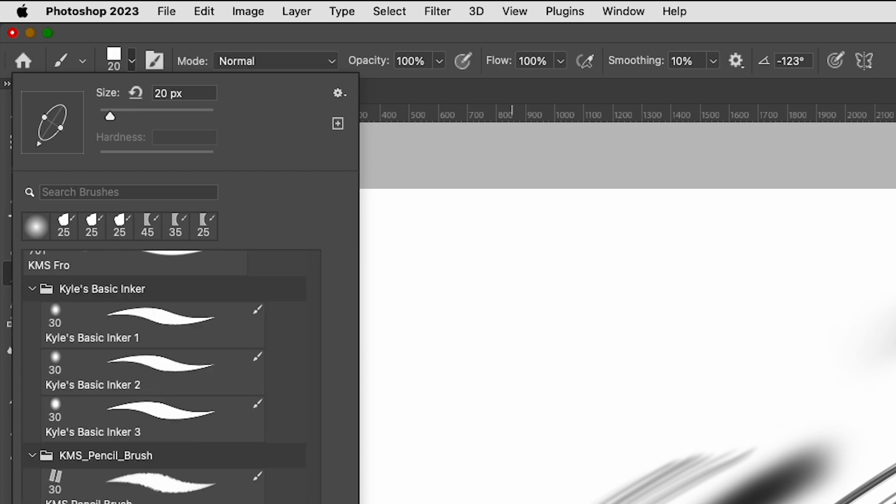